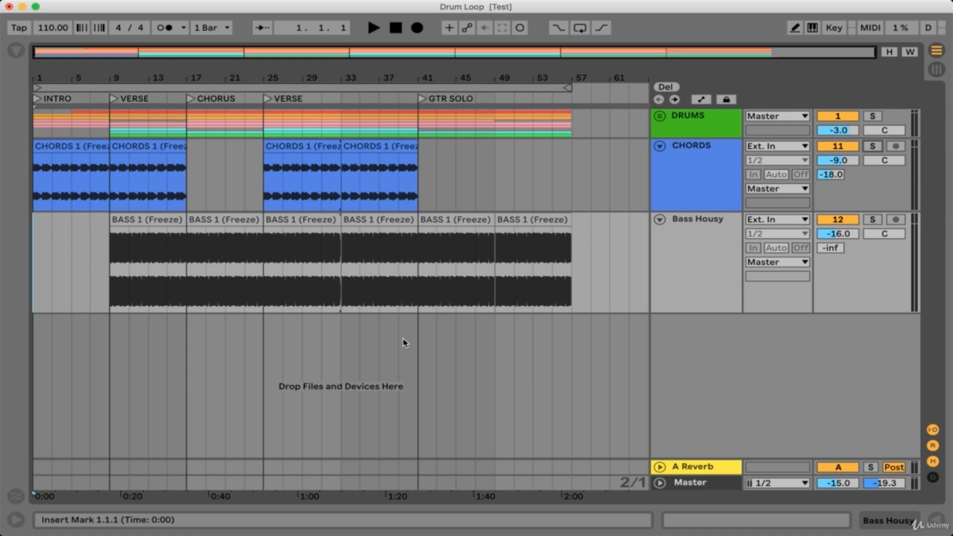
{"action": "mouse_move", "coordinate": [75, 474]}
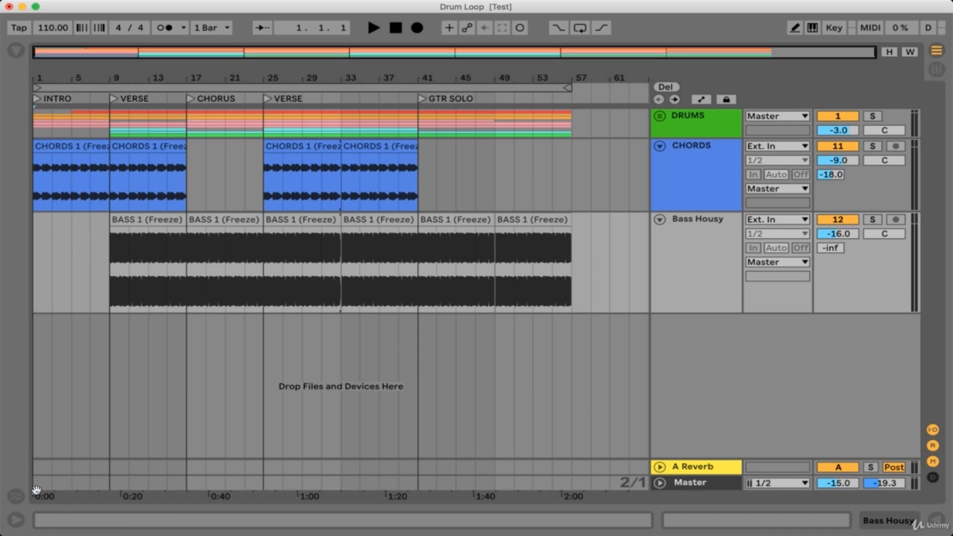
Step: Show the empty Groove Pool beside the arrangement
{"action": "left_click", "coordinate": [14, 51]}
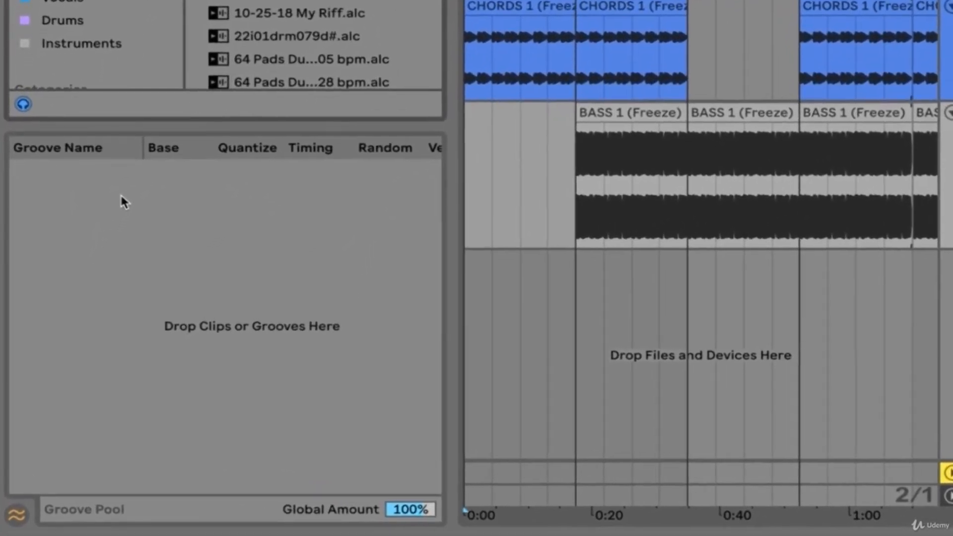
Step: Add the Breakbeat groove from the Hip Hop folder to the Groove Pool
{"action": "scroll", "scroll_direction": "up", "scroll_amount": 3}
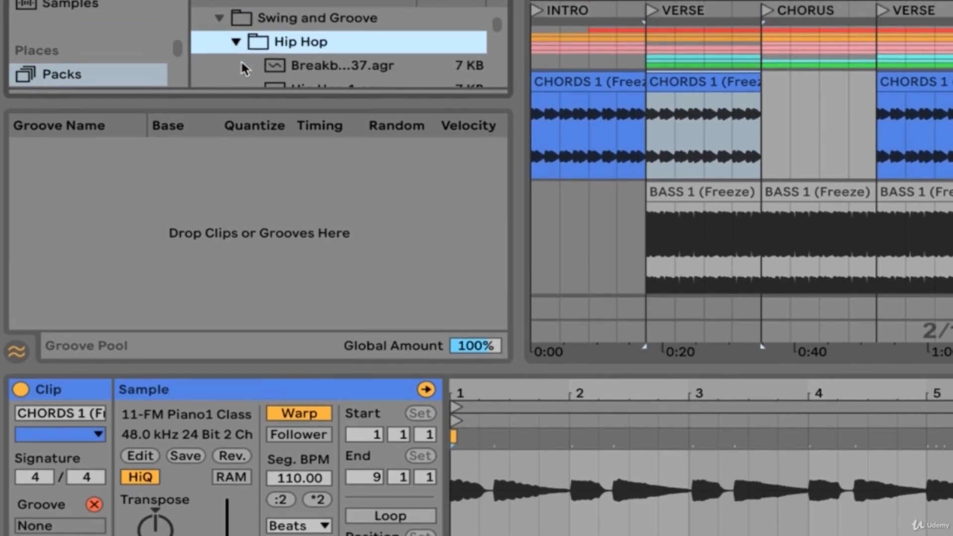
{"action": "double_click", "coordinate": [341, 65]}
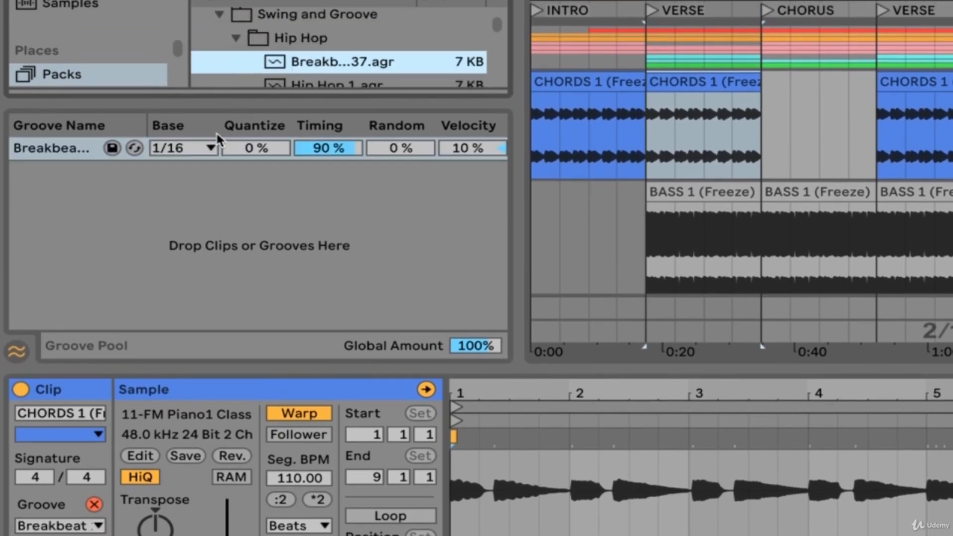
{"action": "left_click", "coordinate": [338, 60]}
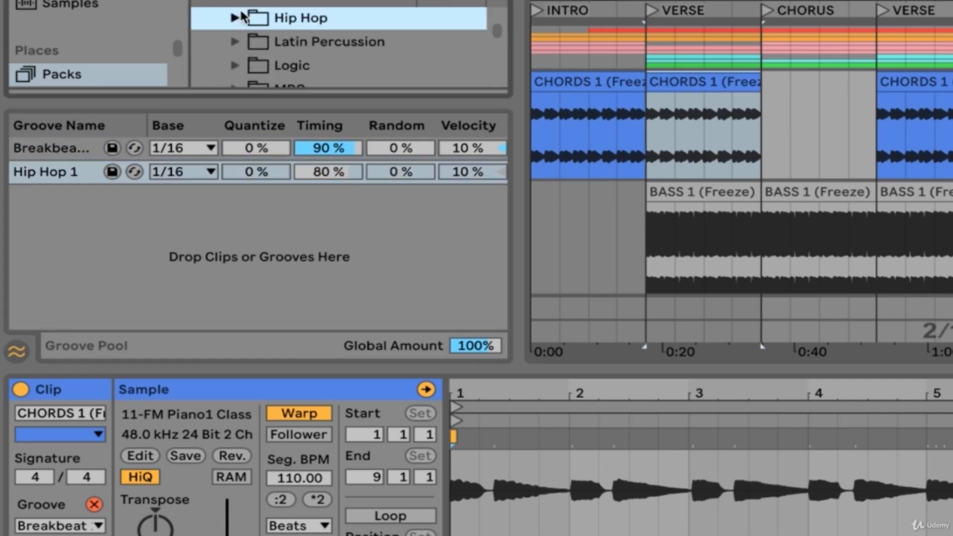
{"action": "mouse_move", "coordinate": [203, 260]}
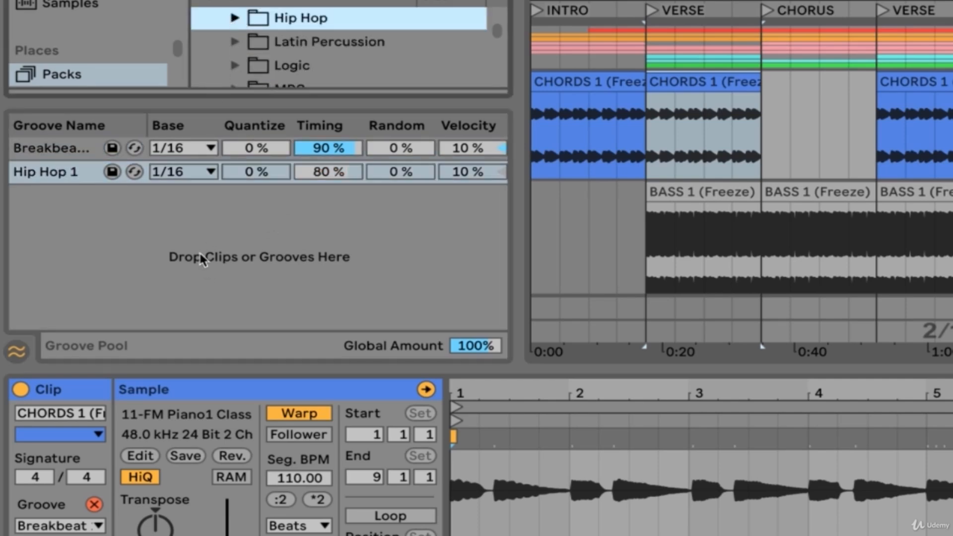
{"action": "mouse_move", "coordinate": [205, 254]}
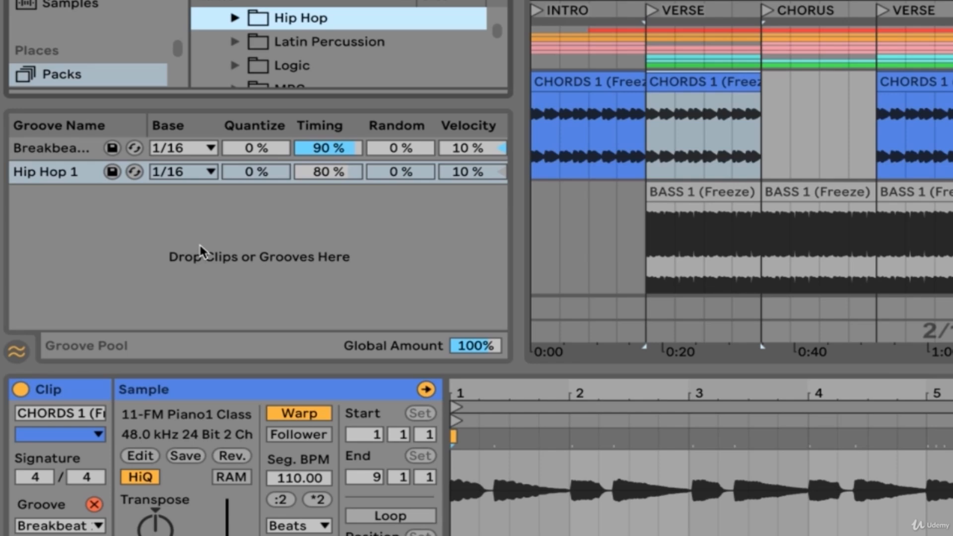
{"action": "mouse_move", "coordinate": [70, 268]}
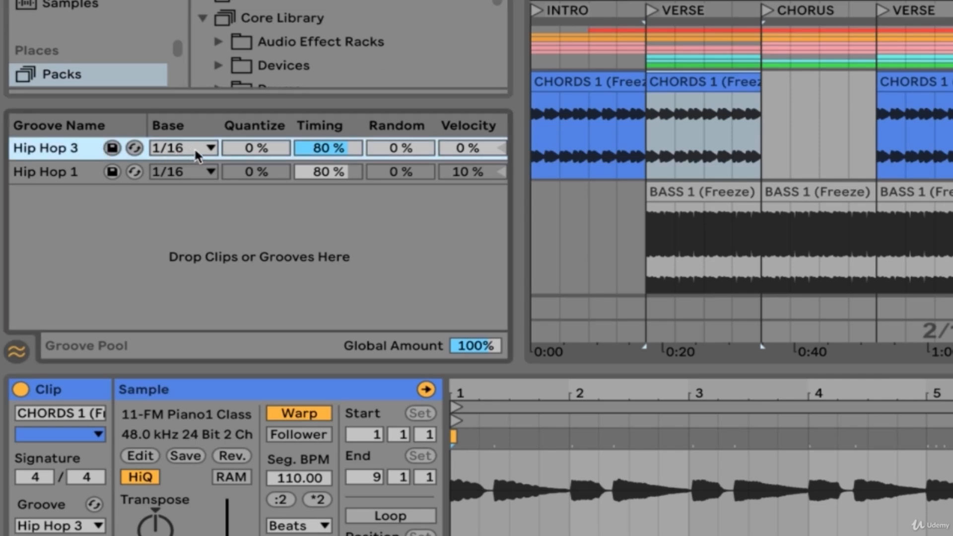
Step: Set Hip Hop 3's base resolution to eighth notes (1/8)
{"action": "left_click", "coordinate": [182, 147]}
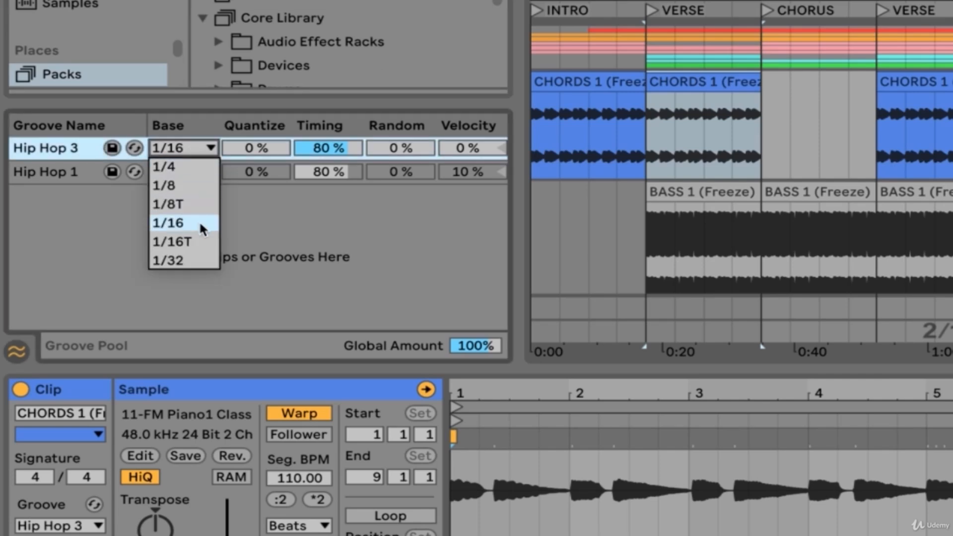
{"action": "mouse_move", "coordinate": [191, 155]}
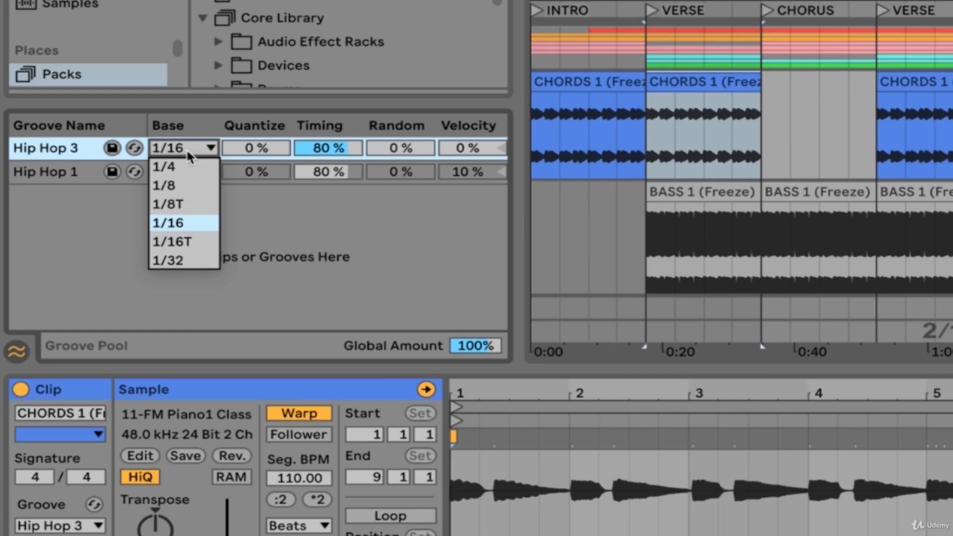
{"action": "left_click", "coordinate": [165, 186]}
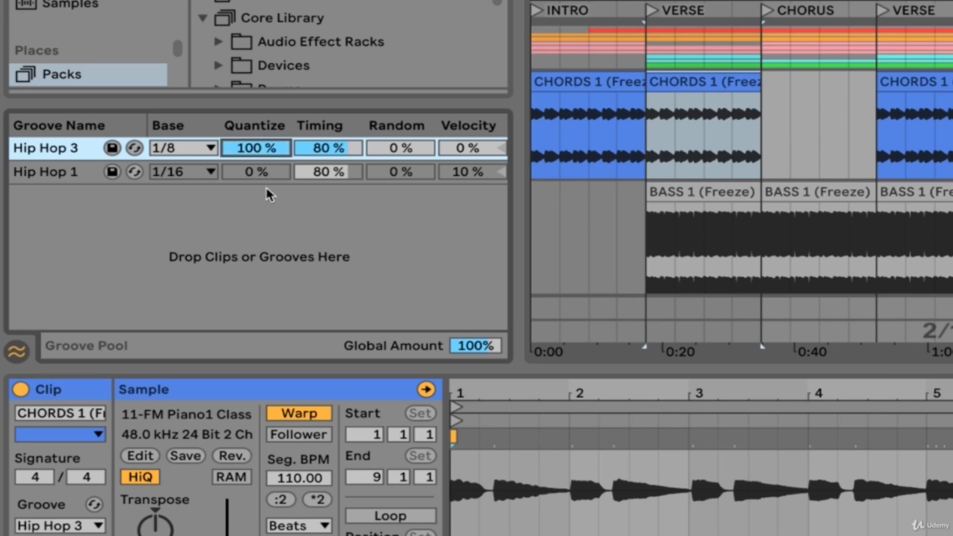
{"action": "mouse_move", "coordinate": [271, 214]}
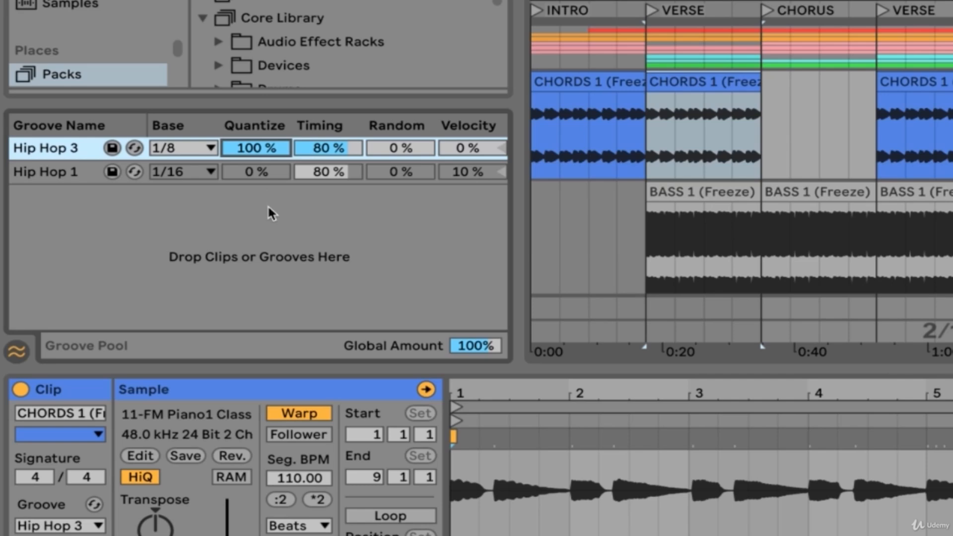
{"action": "mouse_move", "coordinate": [268, 159]}
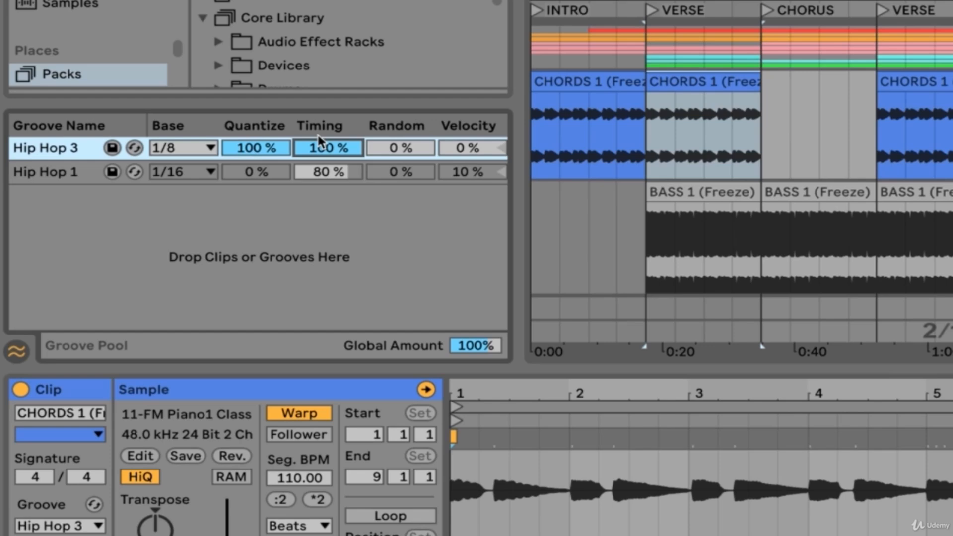
{"action": "mouse_move", "coordinate": [328, 155]}
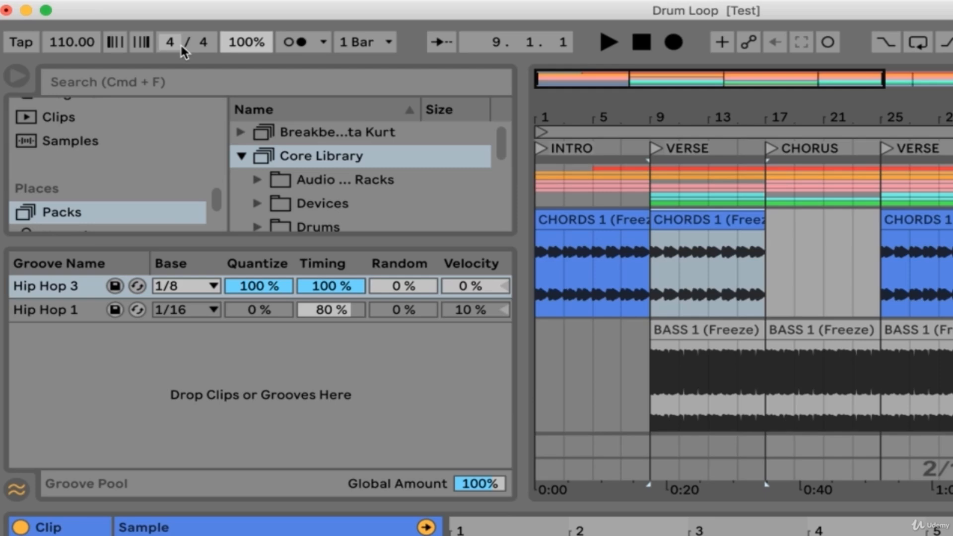
{"action": "mouse_move", "coordinate": [483, 484]}
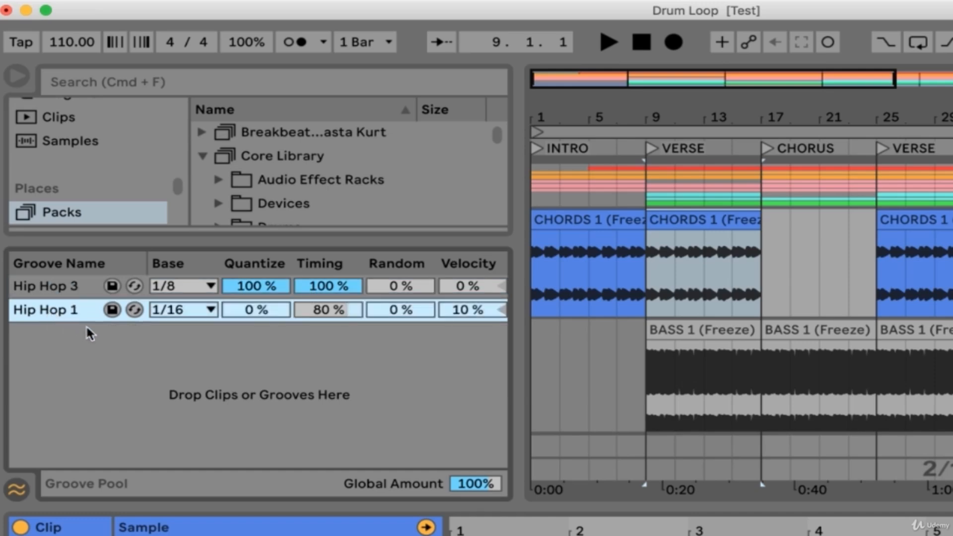
{"action": "mouse_move", "coordinate": [67, 321]}
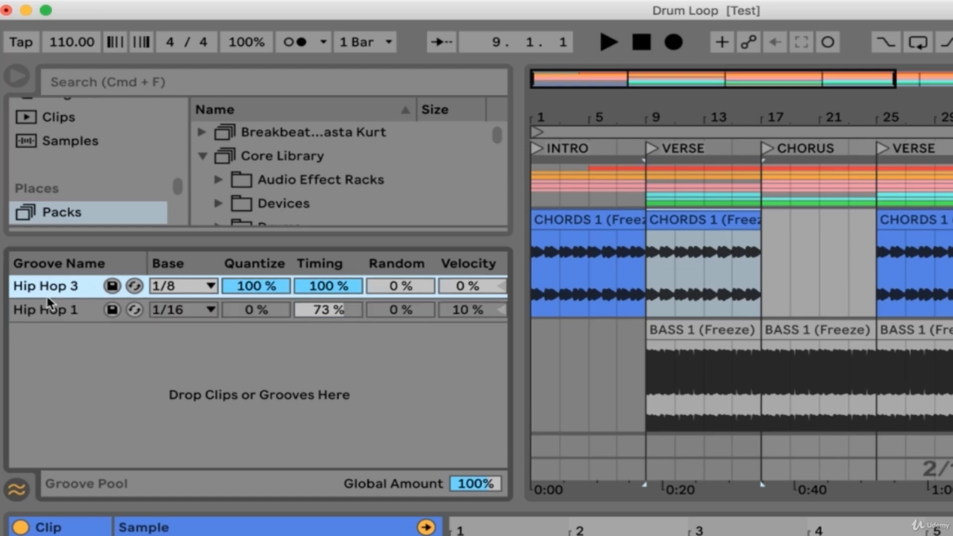
{"action": "mouse_move", "coordinate": [49, 322]}
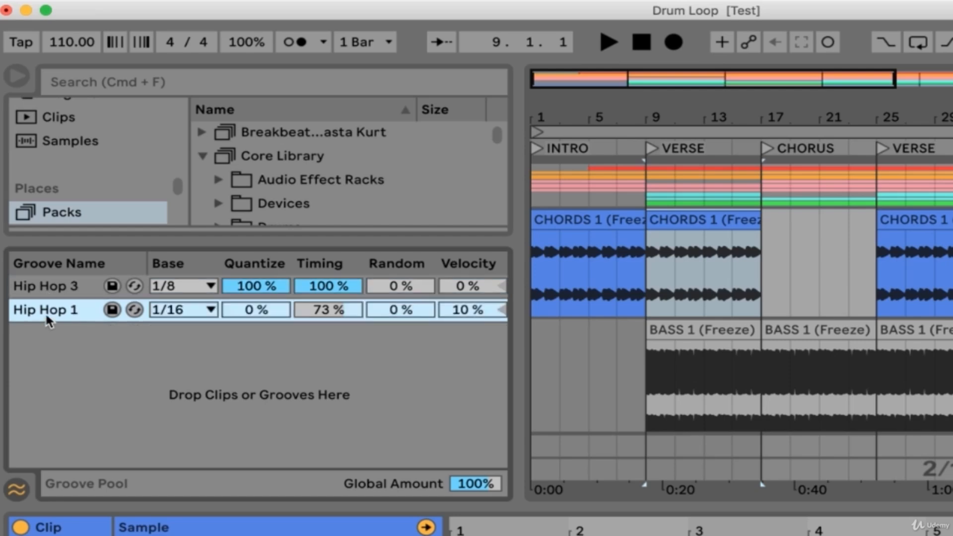
{"action": "mouse_move", "coordinate": [63, 320]}
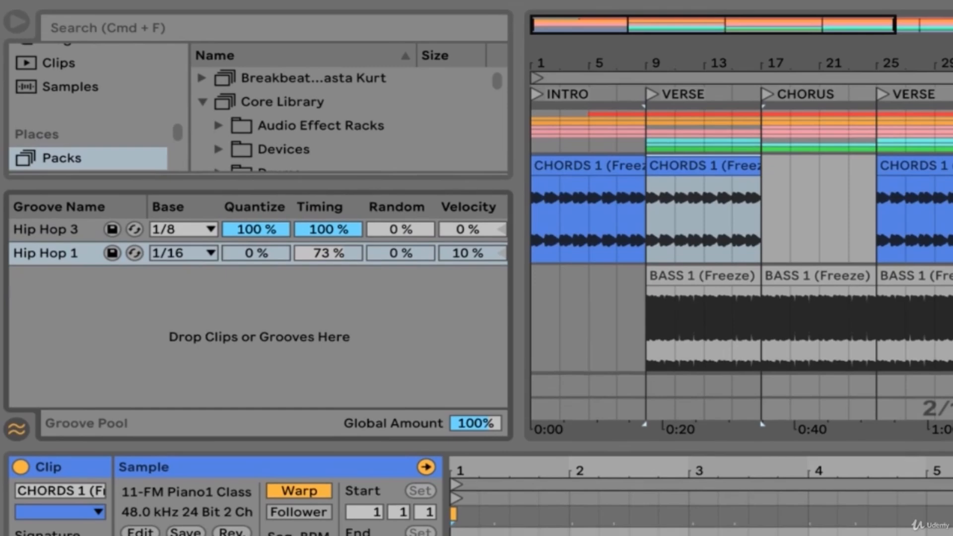
{"action": "scroll", "scroll_direction": "down", "scroll_amount": 3}
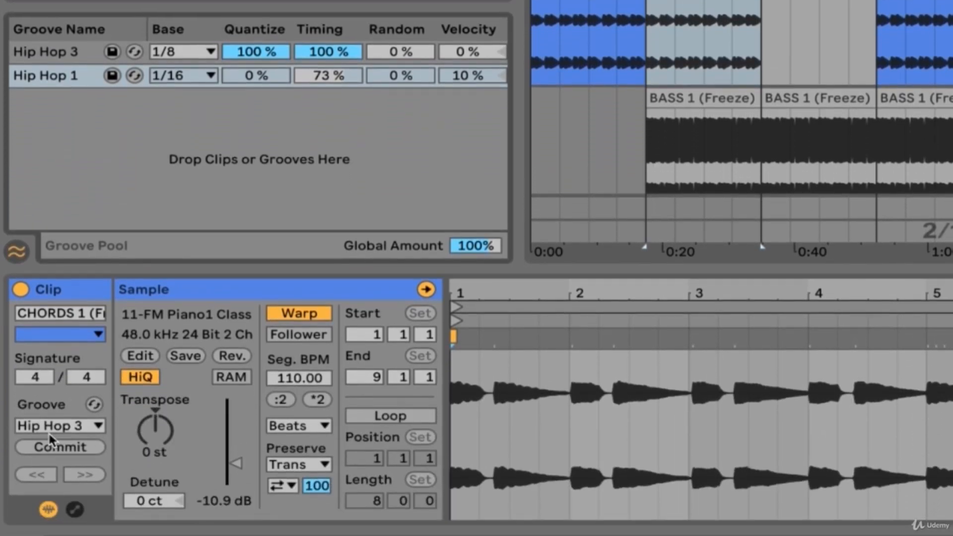
{"action": "mouse_move", "coordinate": [94, 406]}
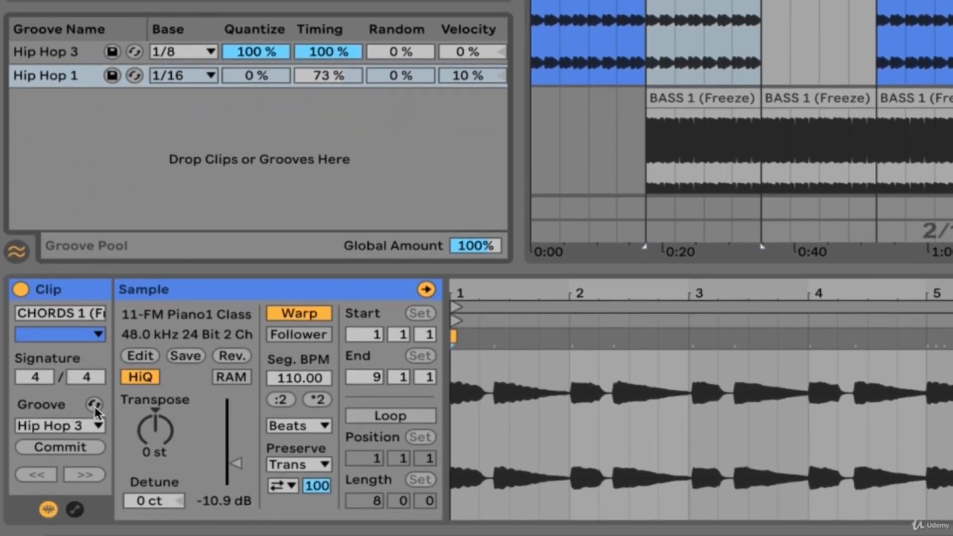
{"action": "left_click", "coordinate": [59, 425]}
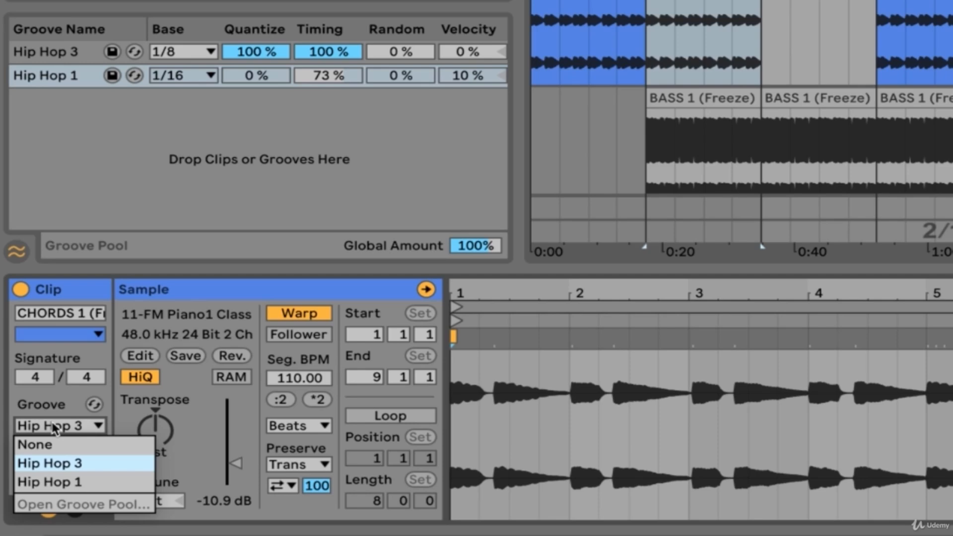
{"action": "mouse_move", "coordinate": [64, 489]}
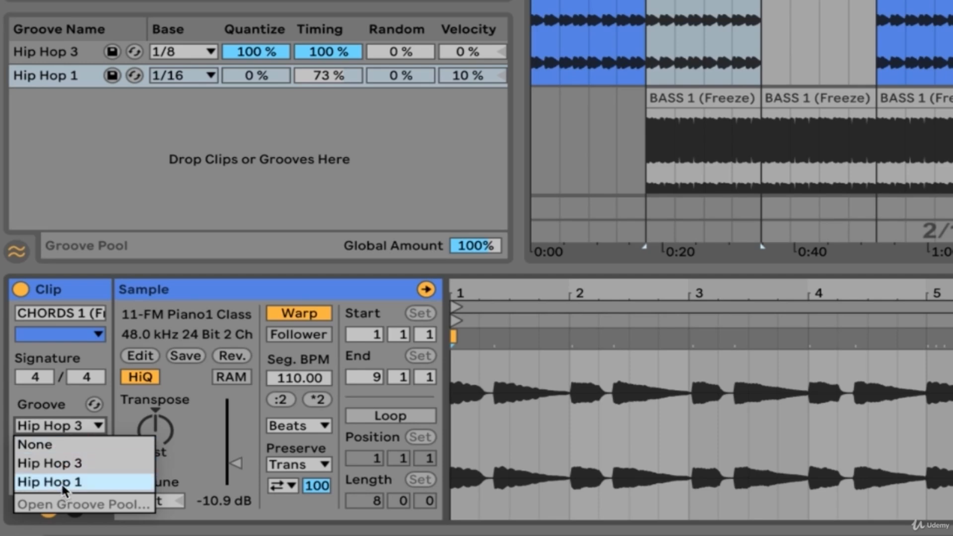
{"action": "left_click", "coordinate": [60, 482]}
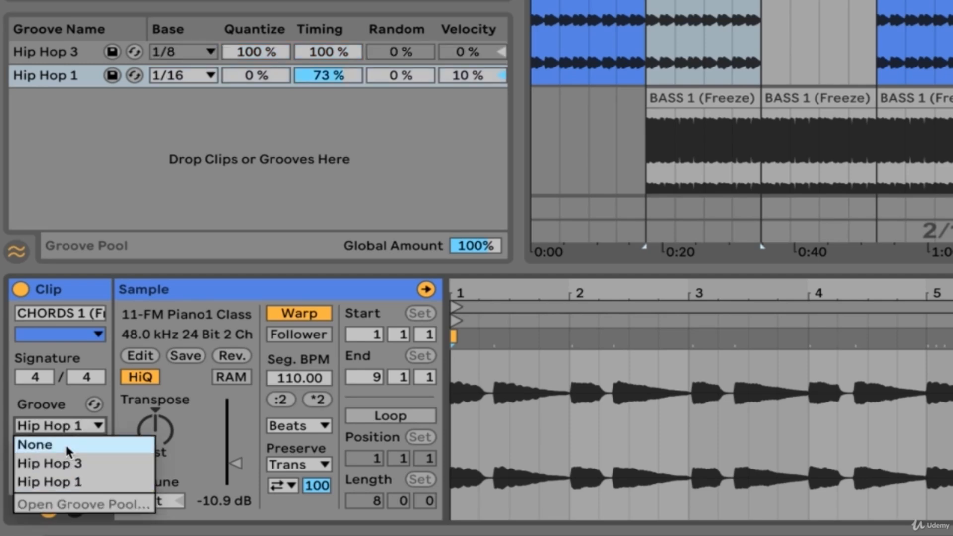
{"action": "left_click", "coordinate": [50, 463]}
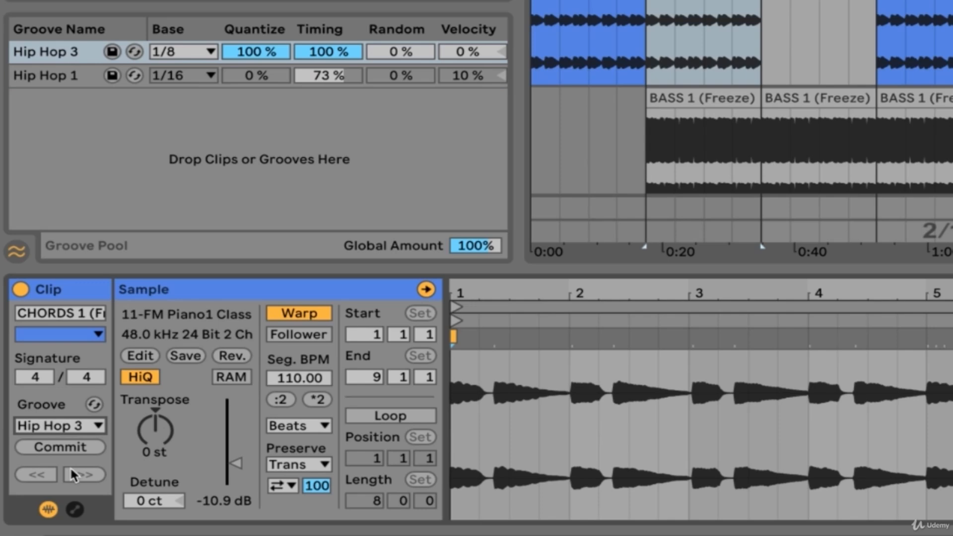
{"action": "mouse_move", "coordinate": [293, 59]}
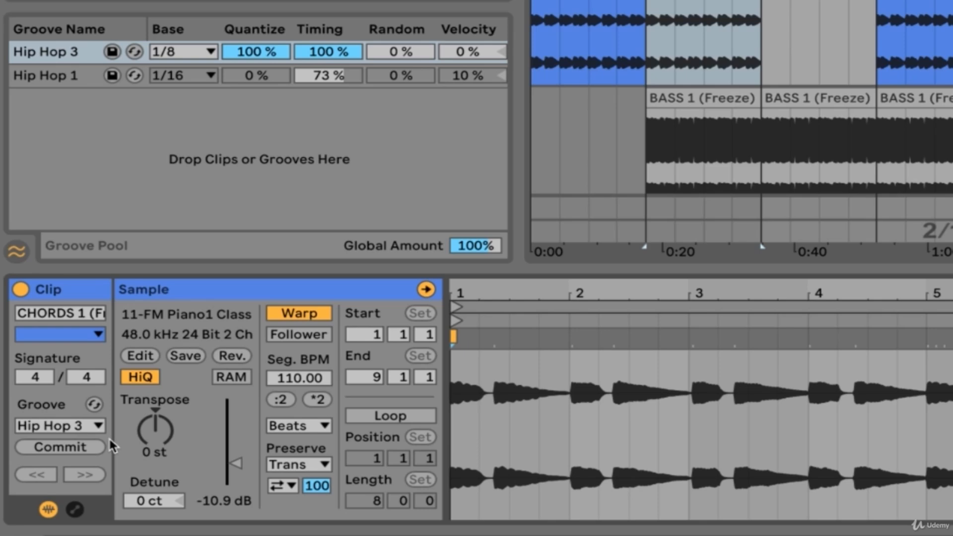
{"action": "mouse_move", "coordinate": [94, 452]}
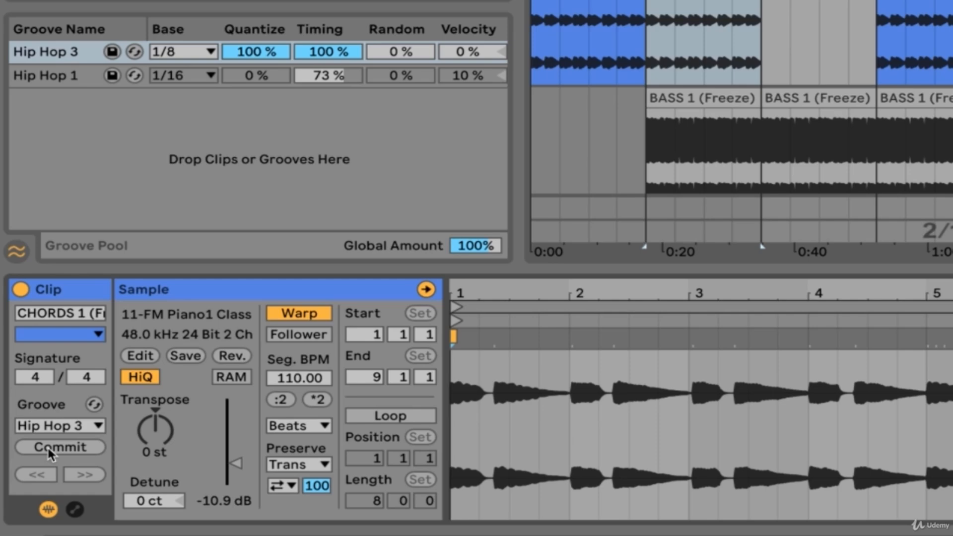
Step: Commit the Hip Hop 3 groove into the chords clip as warp markers
{"action": "left_click", "coordinate": [60, 447]}
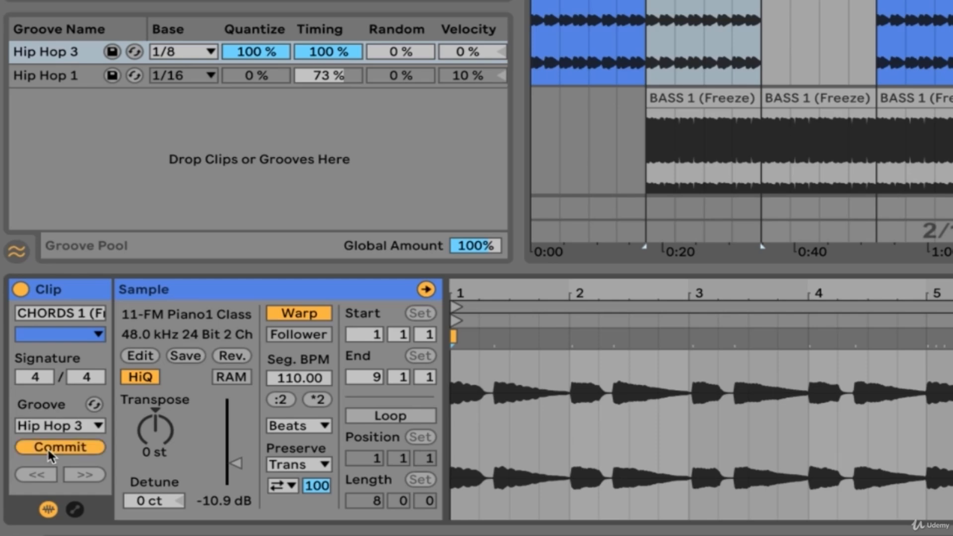
{"action": "left_click", "coordinate": [60, 447]}
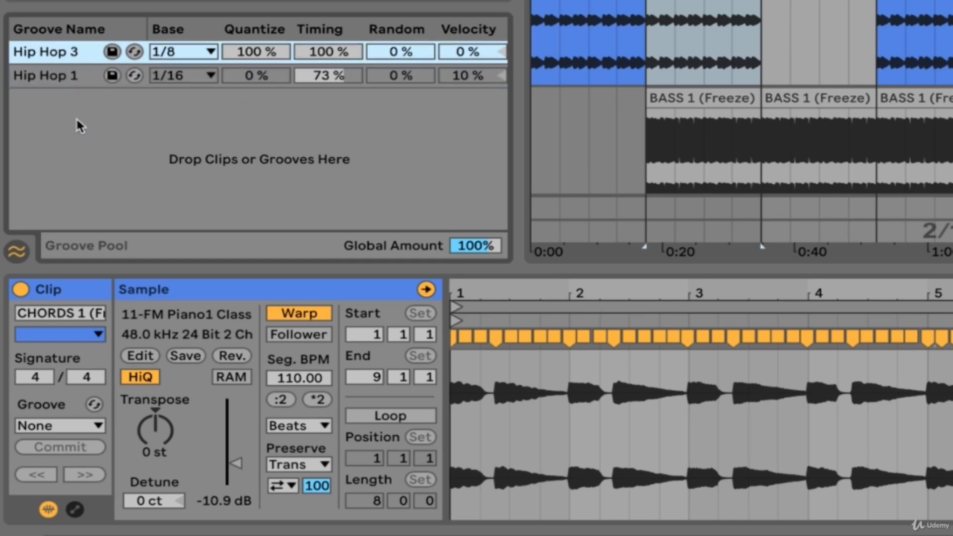
{"action": "mouse_move", "coordinate": [620, 250]}
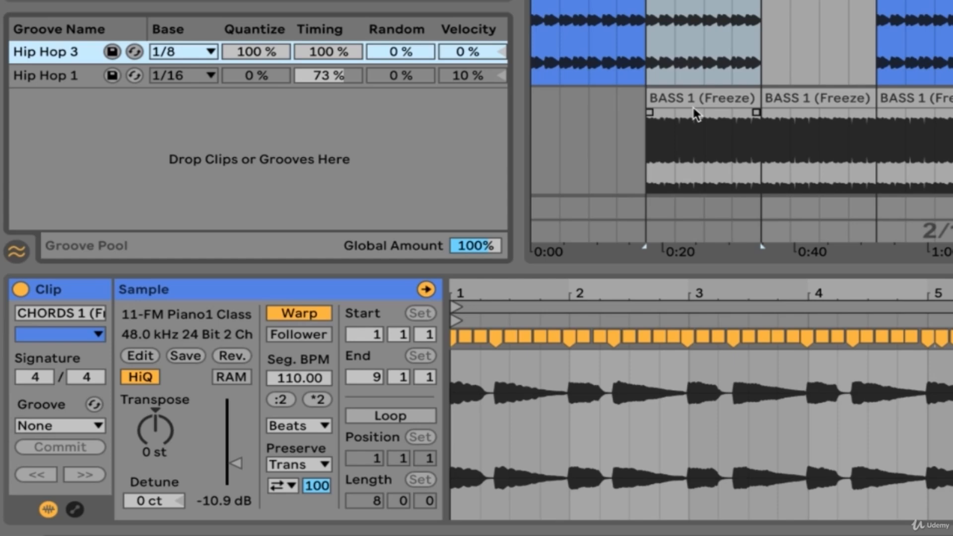
Step: Extract a groove from the BASS 1 audio clip into the Groove Pool
{"action": "left_click", "coordinate": [700, 152]}
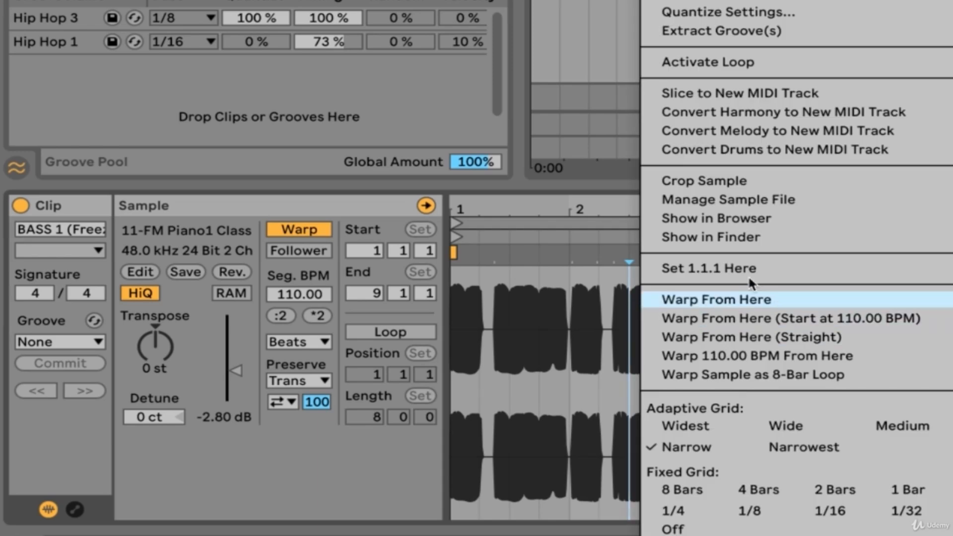
{"action": "left_click", "coordinate": [721, 31]}
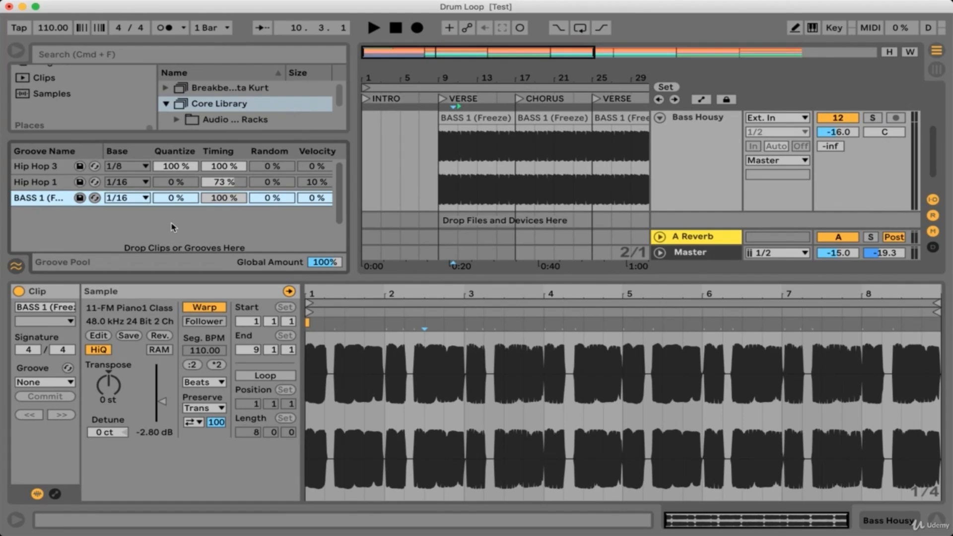
{"action": "mouse_move", "coordinate": [90, 217]}
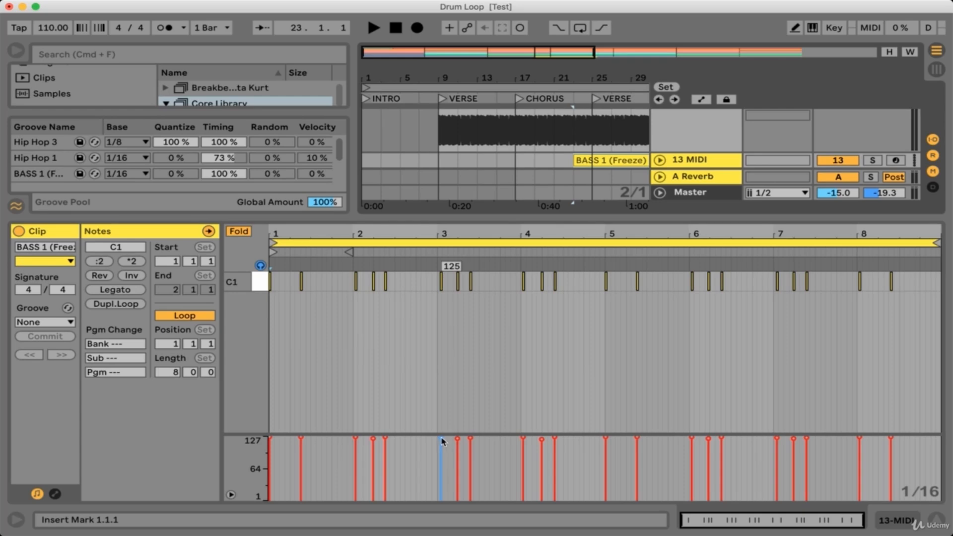
Step: Extract a second BASS 1 groove from the edited MIDI clip
{"action": "left_click", "coordinate": [385, 282]}
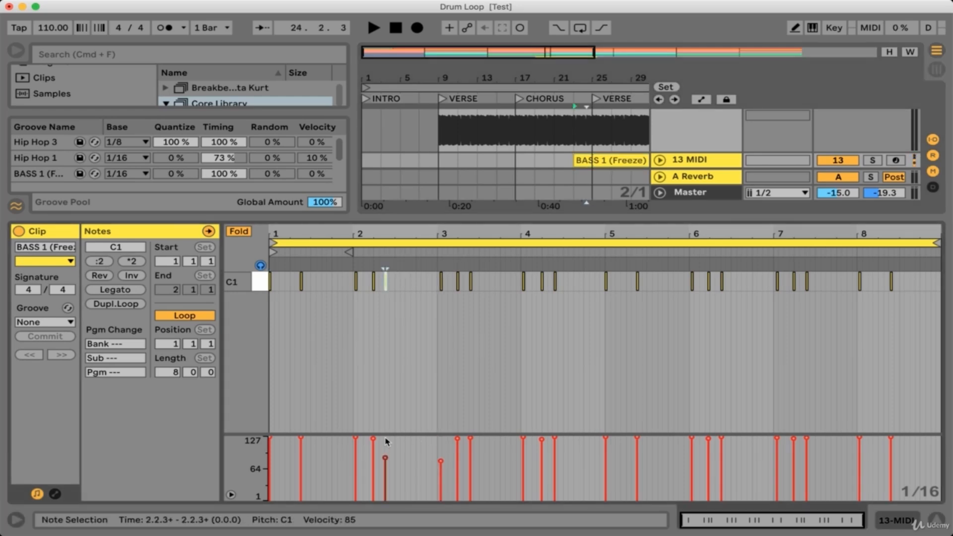
{"action": "mouse_move", "coordinate": [401, 425]}
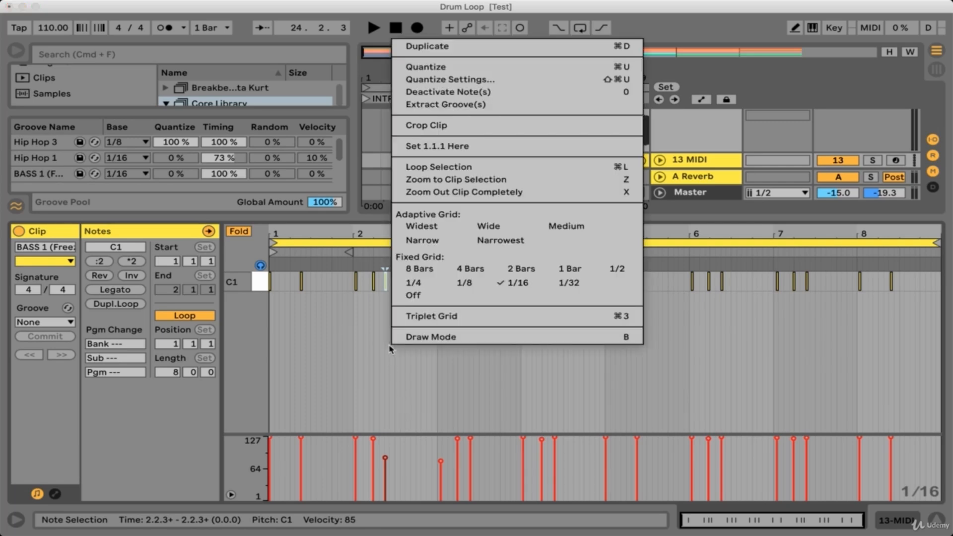
{"action": "mouse_move", "coordinate": [441, 105]}
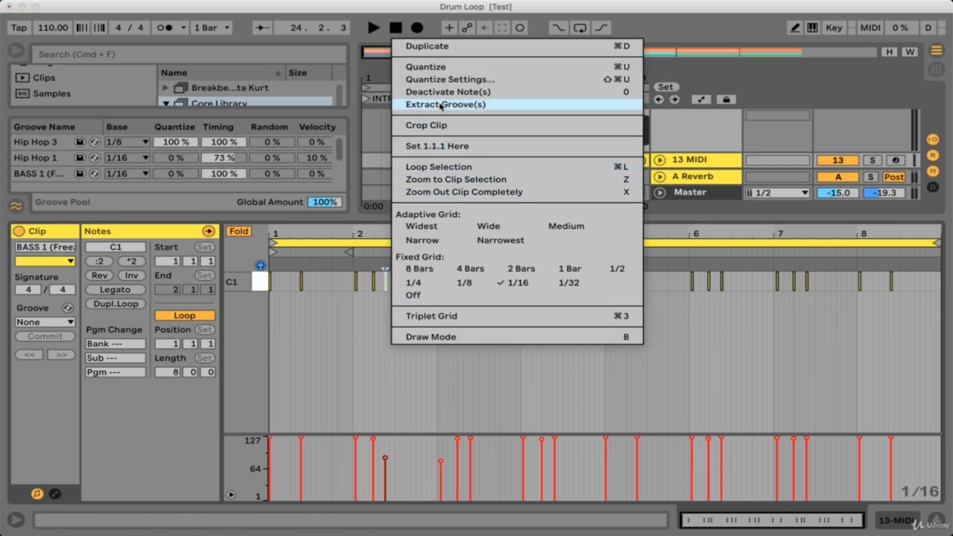
{"action": "left_click", "coordinate": [449, 105]}
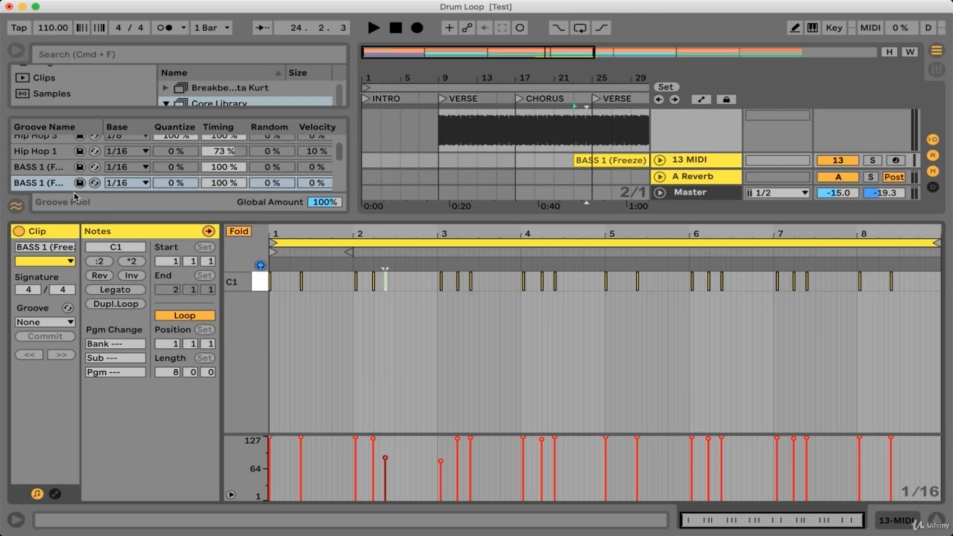